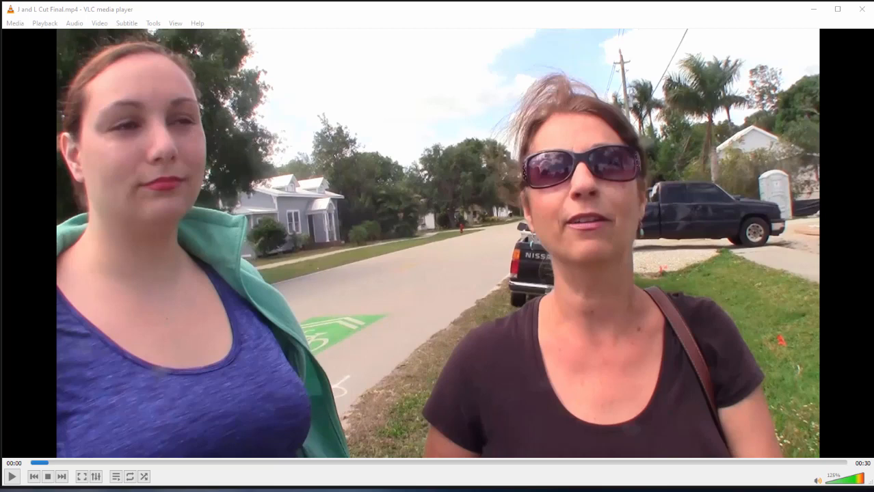
- Preview the finished video, then place Interview.mp4 at the start of track 1
{"action": "left_click", "coordinate": [11, 476]}
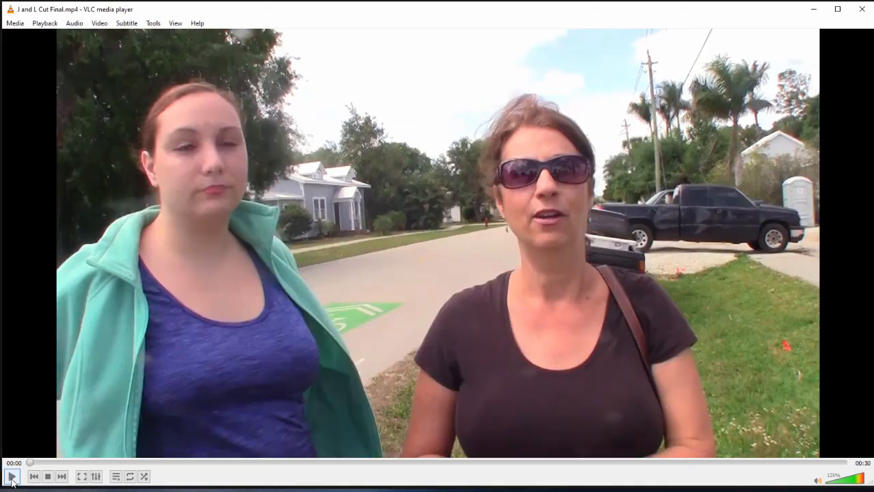
{"action": "left_click", "coordinate": [11, 476]}
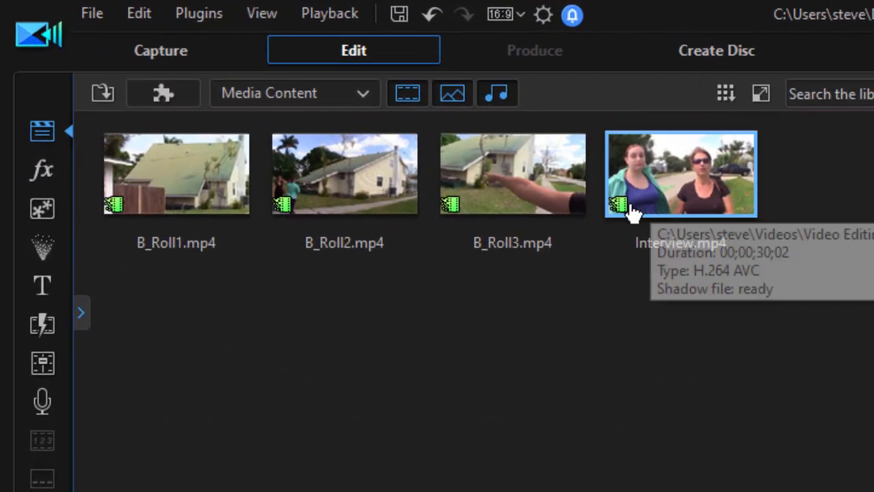
{"action": "mouse_move", "coordinate": [444, 352]}
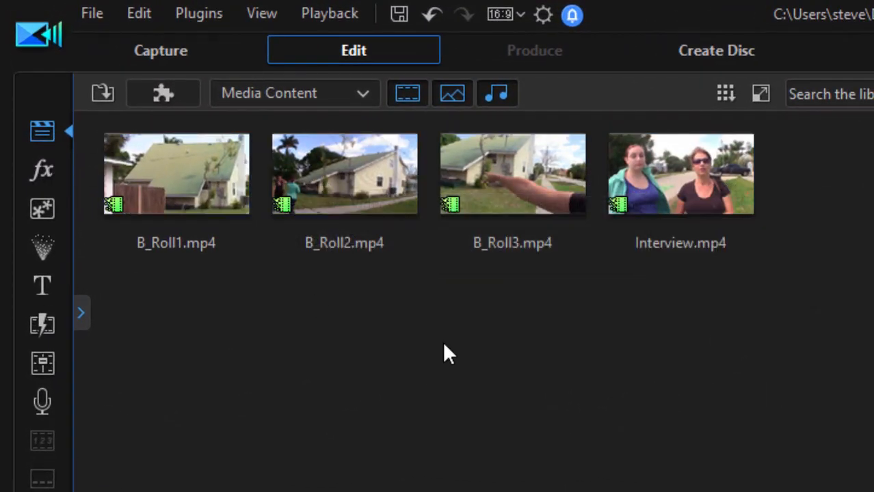
{"action": "left_click", "coordinate": [175, 175]}
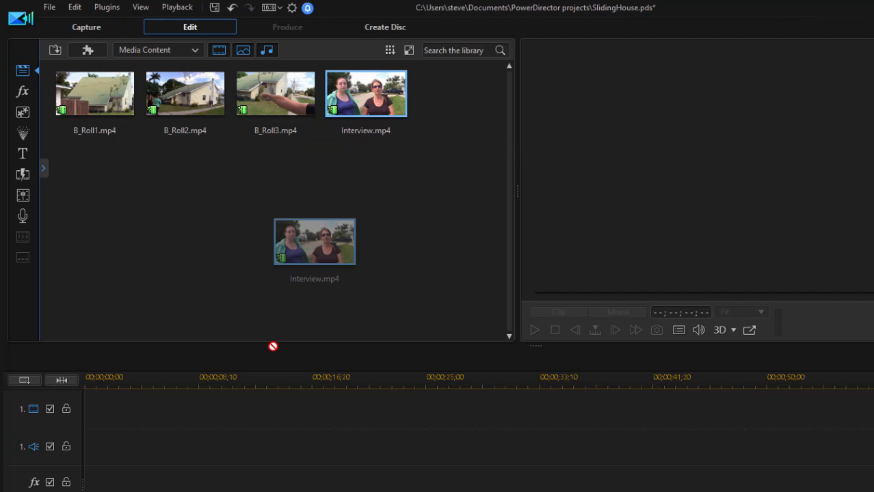
{"action": "left_click_drag", "start_coordinate": [315, 241], "coordinate": [287, 410]}
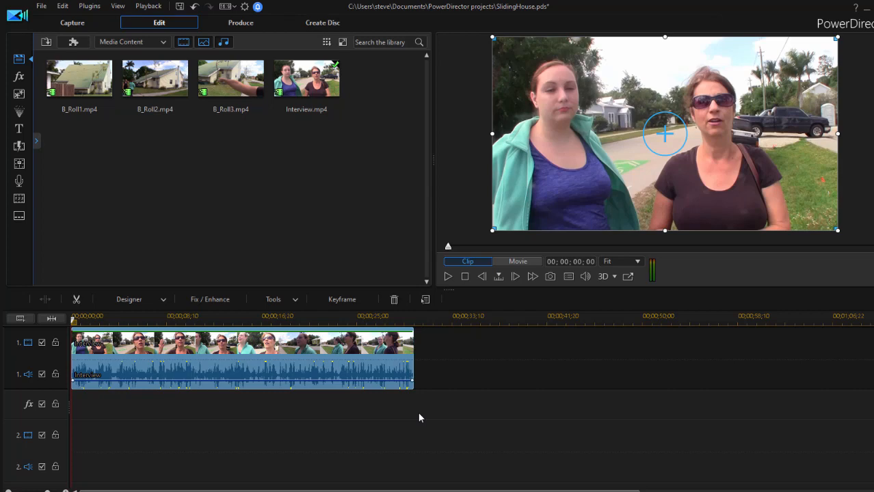
{"action": "mouse_move", "coordinate": [376, 408]}
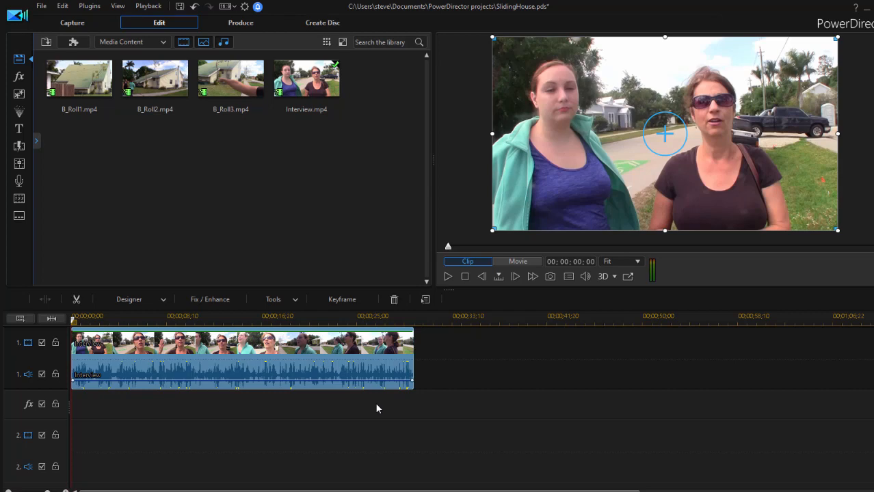
{"action": "mouse_move", "coordinate": [157, 364]}
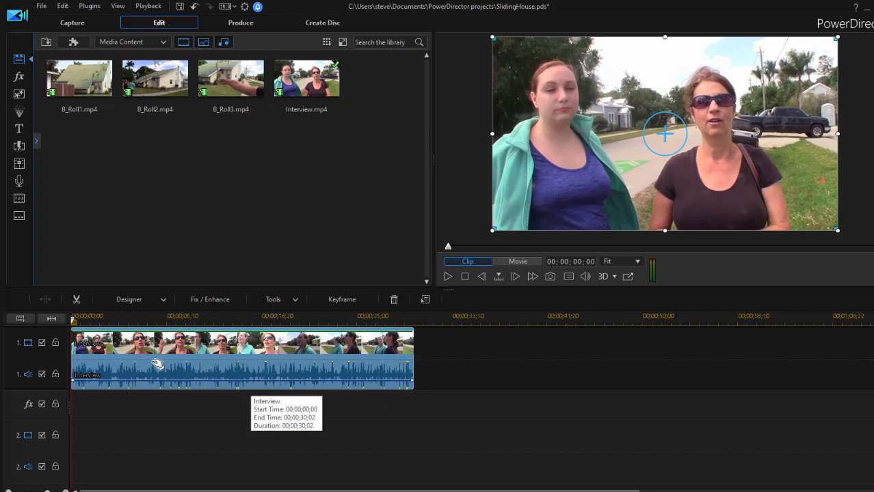
{"action": "left_click", "coordinate": [517, 261]}
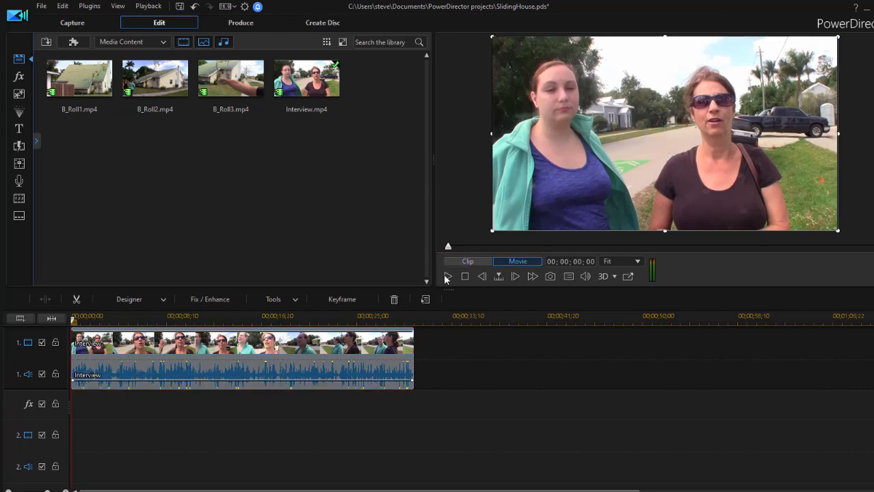
{"action": "left_click", "coordinate": [447, 276]}
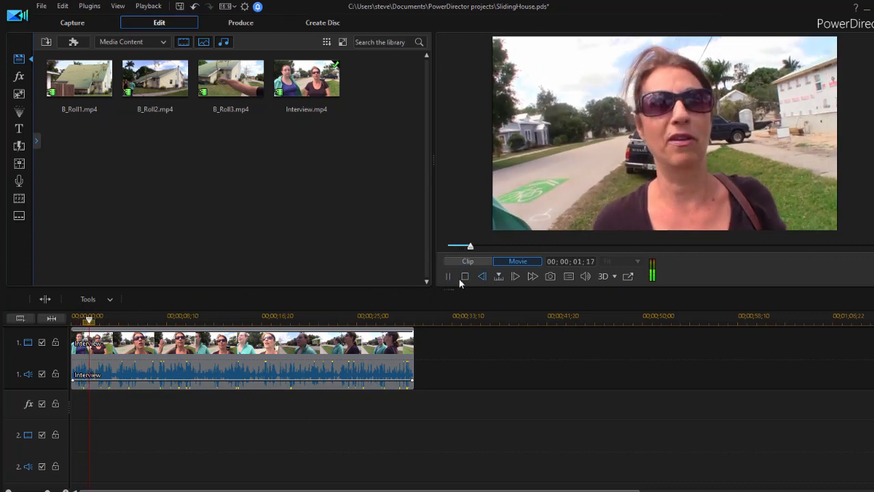
{"action": "left_click", "coordinate": [449, 277]}
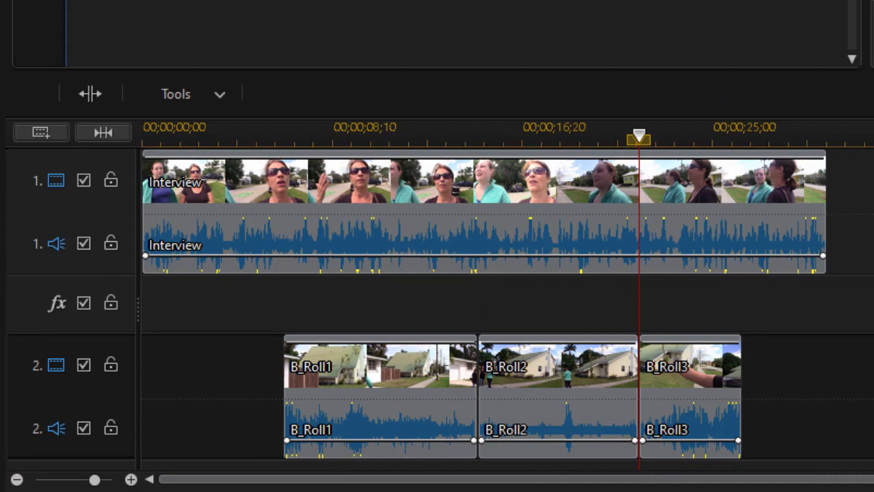
{"action": "mouse_move", "coordinate": [369, 382]}
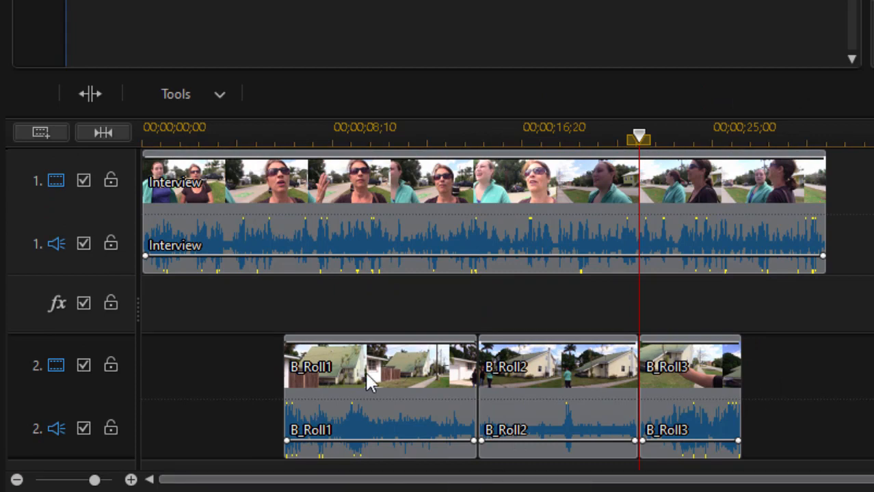
- Review B_Roll1's clip actions and move the playhead to 00;00;06;23
{"action": "right_click", "coordinate": [370, 380]}
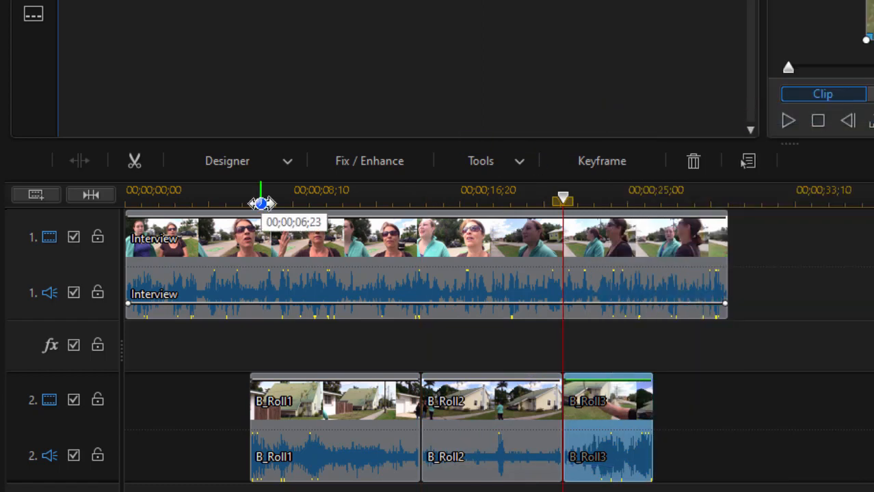
{"action": "left_click_drag", "start_coordinate": [262, 204], "coordinate": [293, 203]}
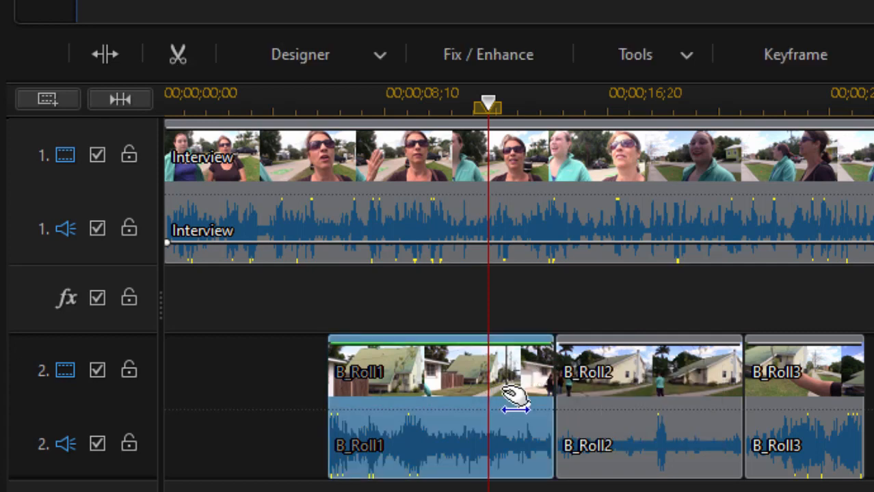
- Trim B_Roll1's end back to the playhead using Trim and Move Clips
{"action": "left_click_drag", "start_coordinate": [518, 407], "coordinate": [538, 407]}
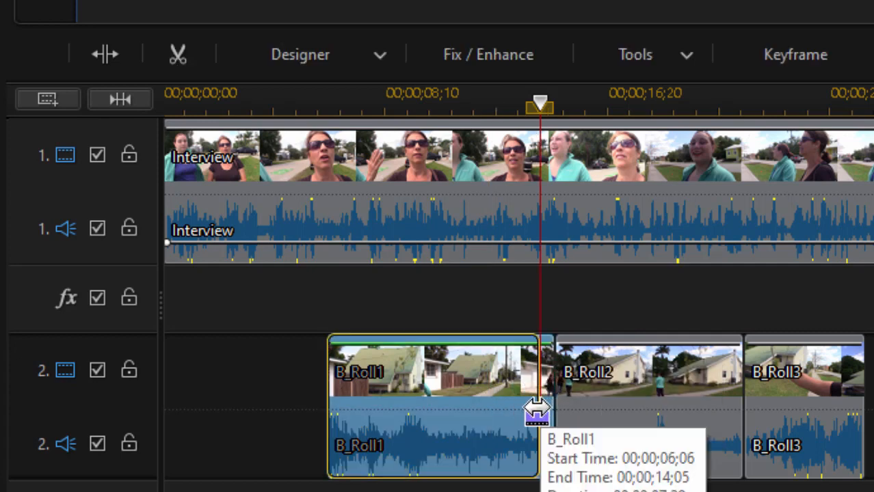
{"action": "left_click_drag", "start_coordinate": [539, 410], "coordinate": [470, 417]}
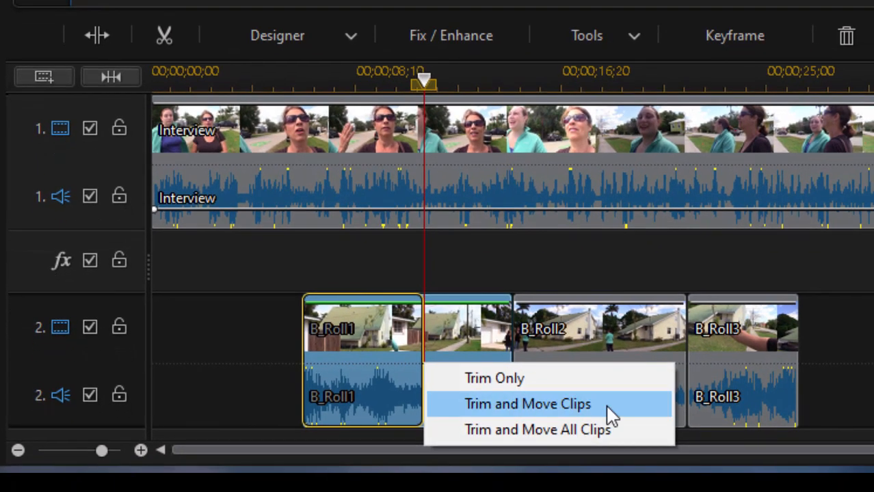
{"action": "left_click", "coordinate": [528, 404]}
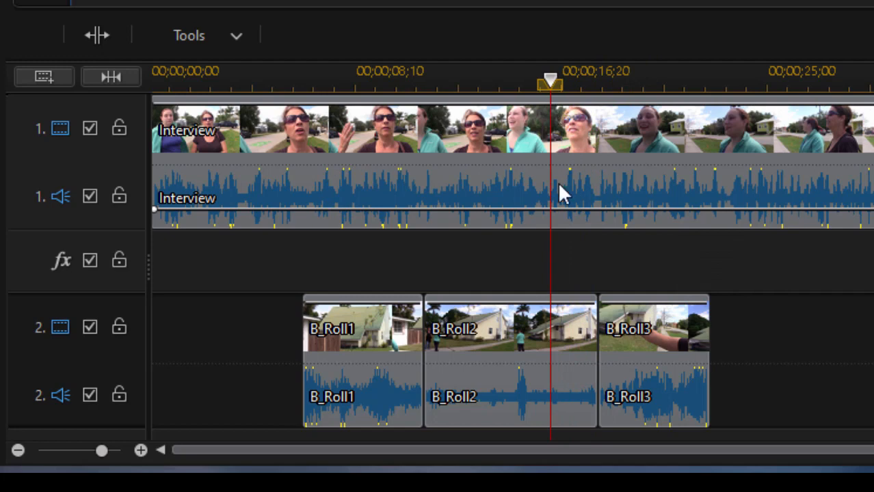
- Trim B_Roll2's end at the playhead with Trim and Move Clips so B_Roll3 follows
{"action": "left_click", "coordinate": [510, 328]}
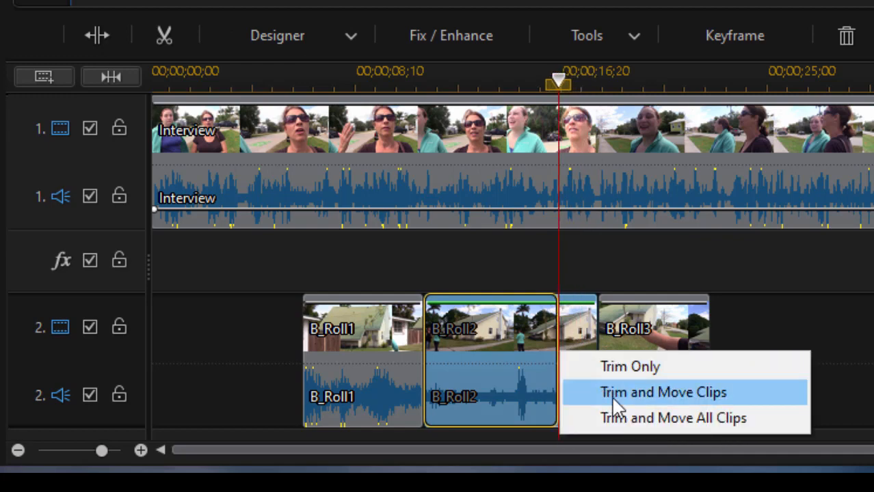
{"action": "left_click", "coordinate": [662, 391]}
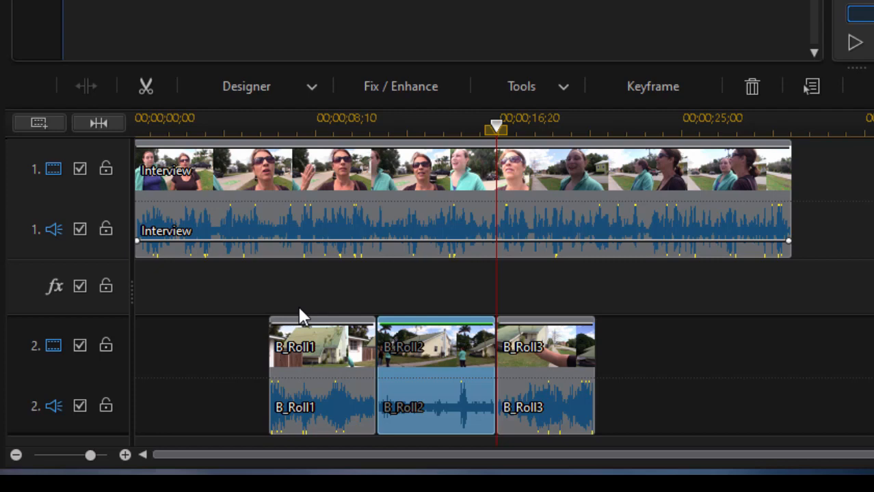
{"action": "mouse_move", "coordinate": [276, 190]}
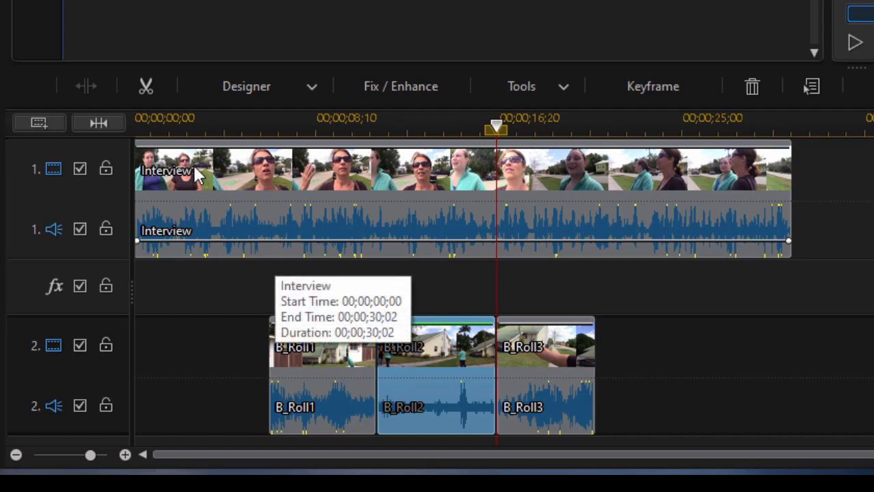
{"action": "mouse_move", "coordinate": [208, 192]}
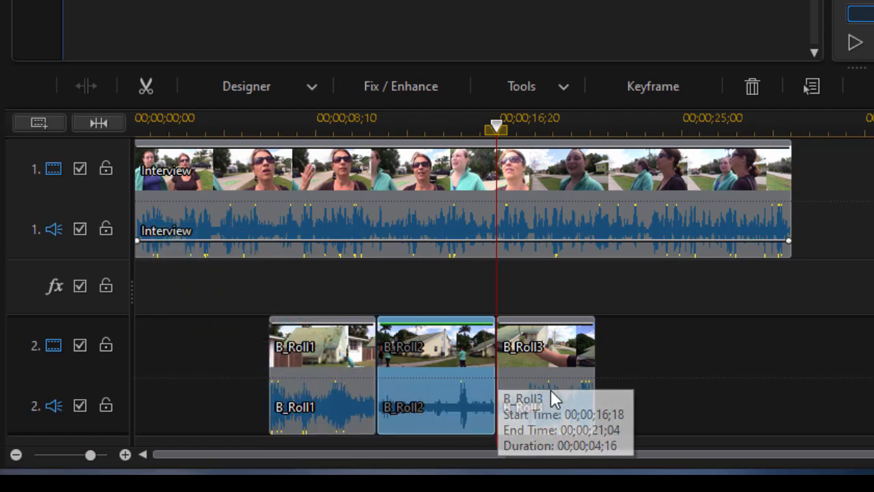
{"action": "mouse_move", "coordinate": [572, 208]}
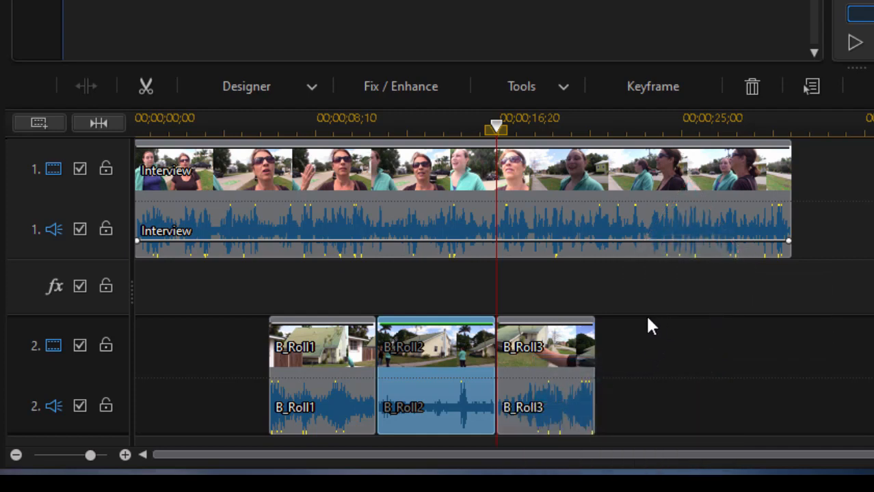
{"action": "left_click_drag", "start_coordinate": [495, 126], "coordinate": [520, 121]}
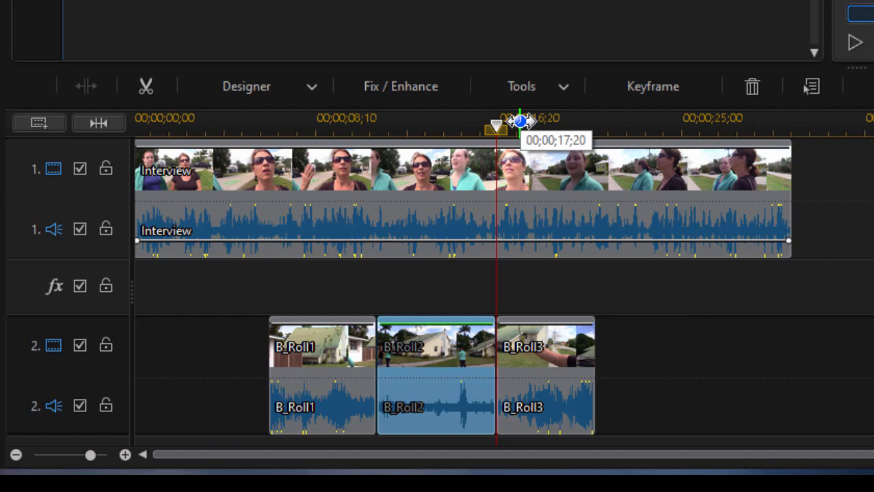